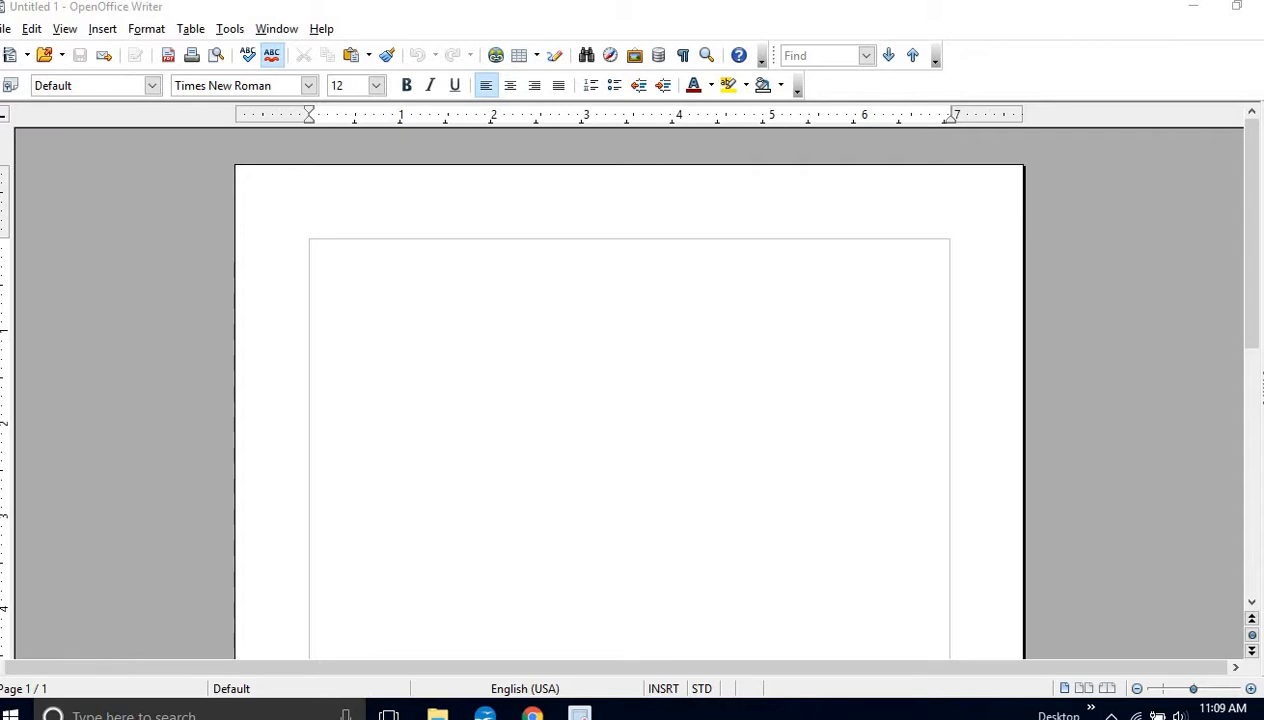
pyautogui.moveTo(422, 38)
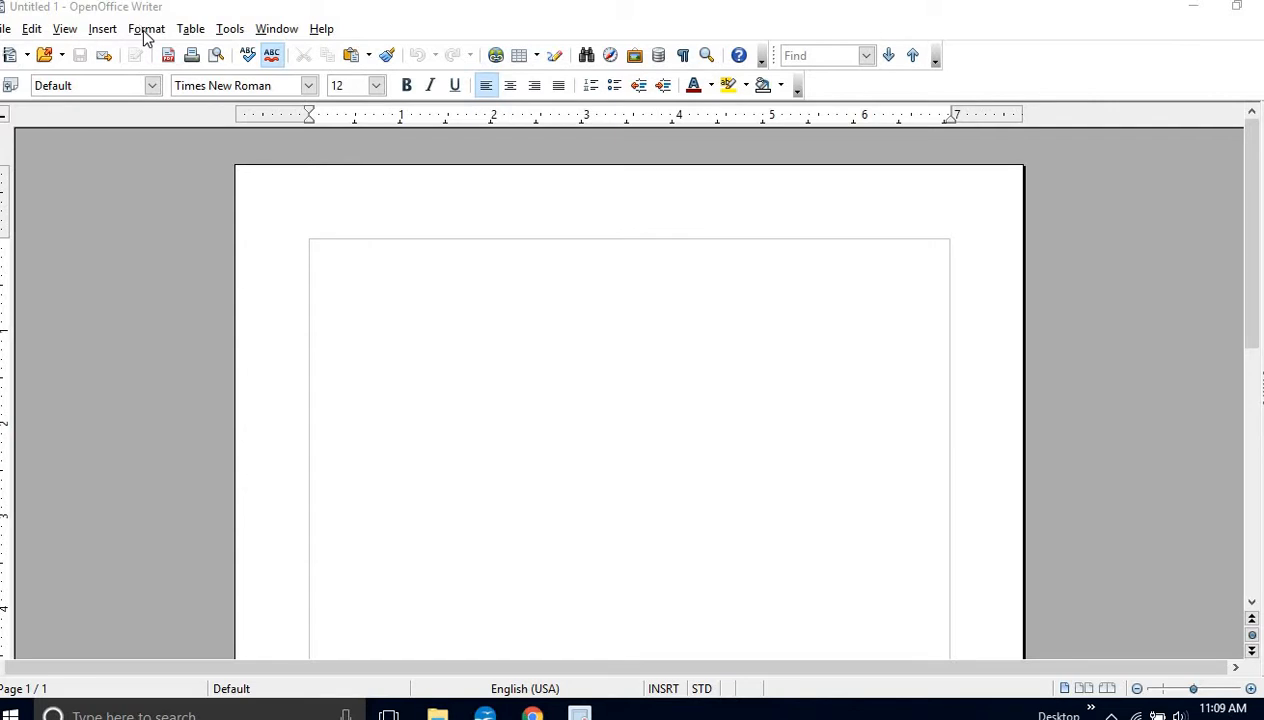
pyautogui.moveTo(160, 30)
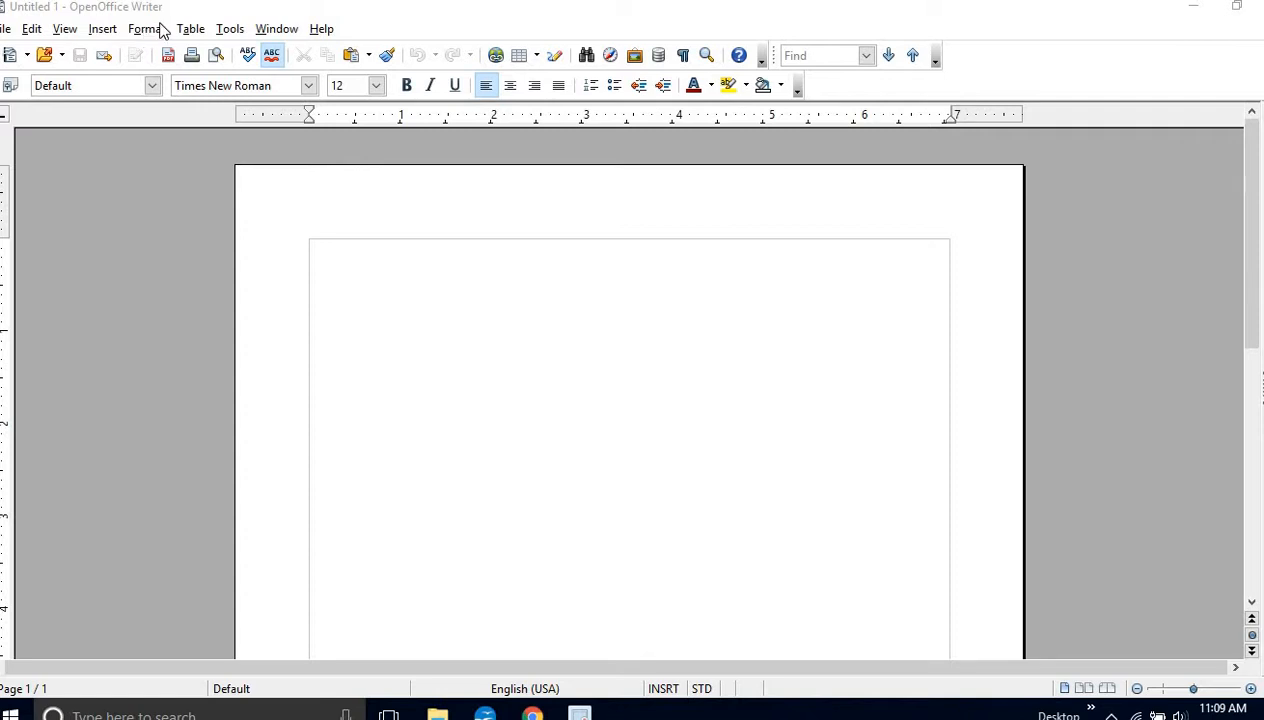
pyautogui.moveTo(224, 132)
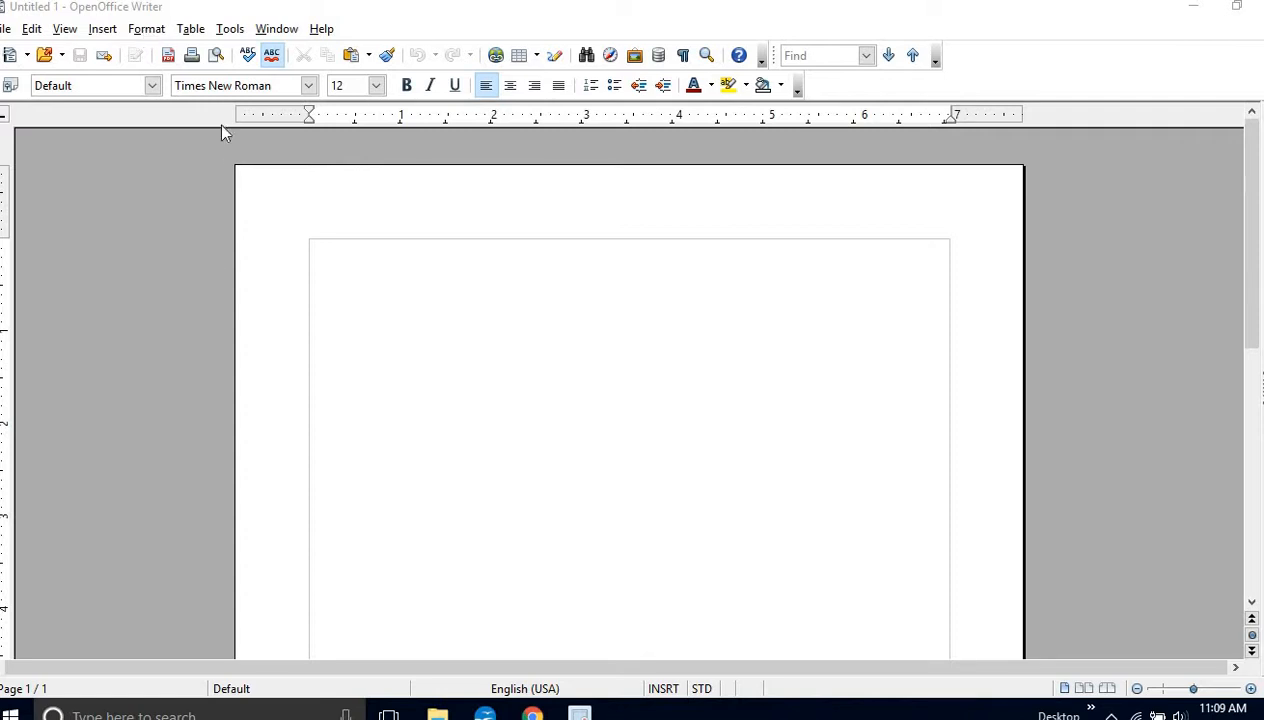
# Set a User page format of 6 x 9 inches in the Page Style dialog.
pyautogui.click(146, 28)
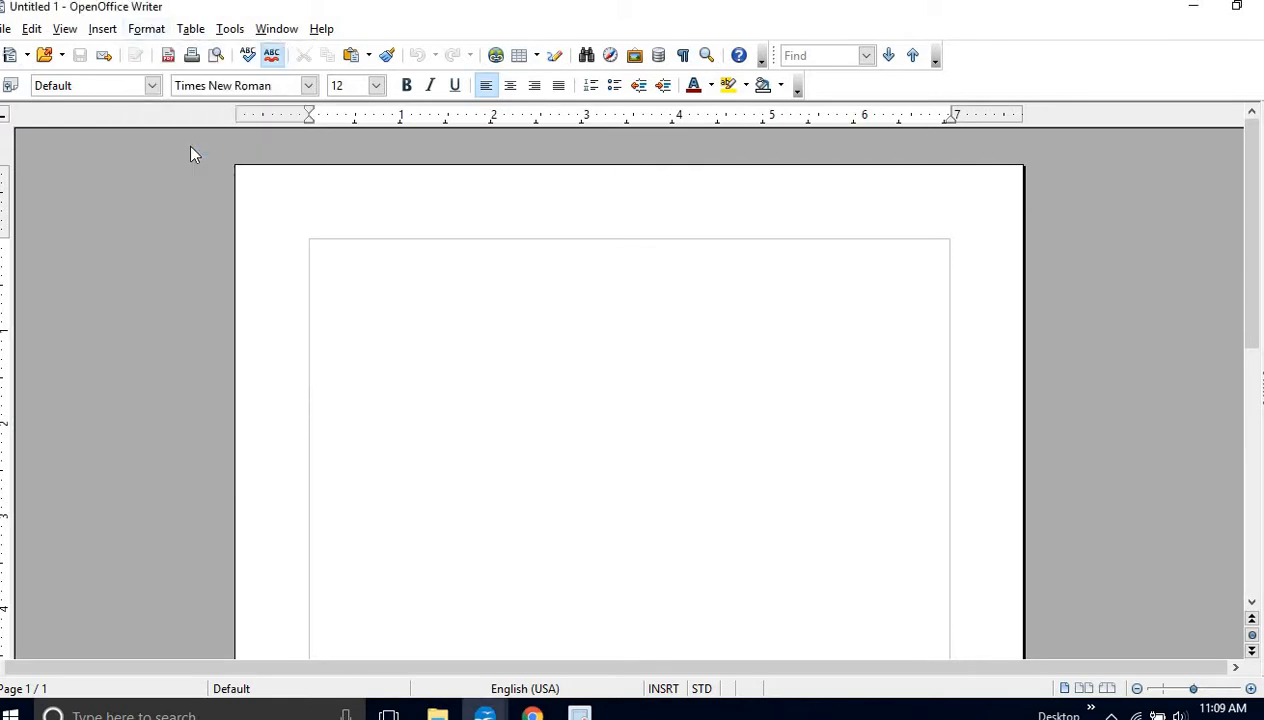
pyautogui.click(146, 28)
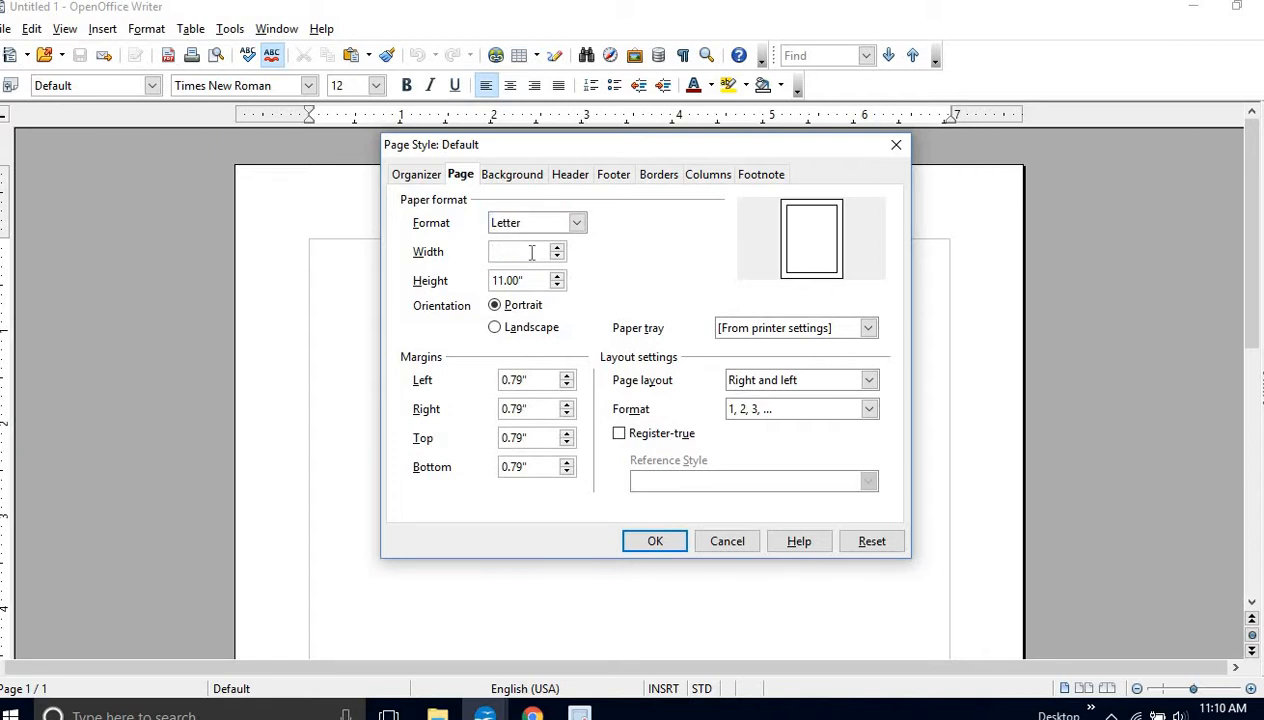
pyautogui.write('6.00"')
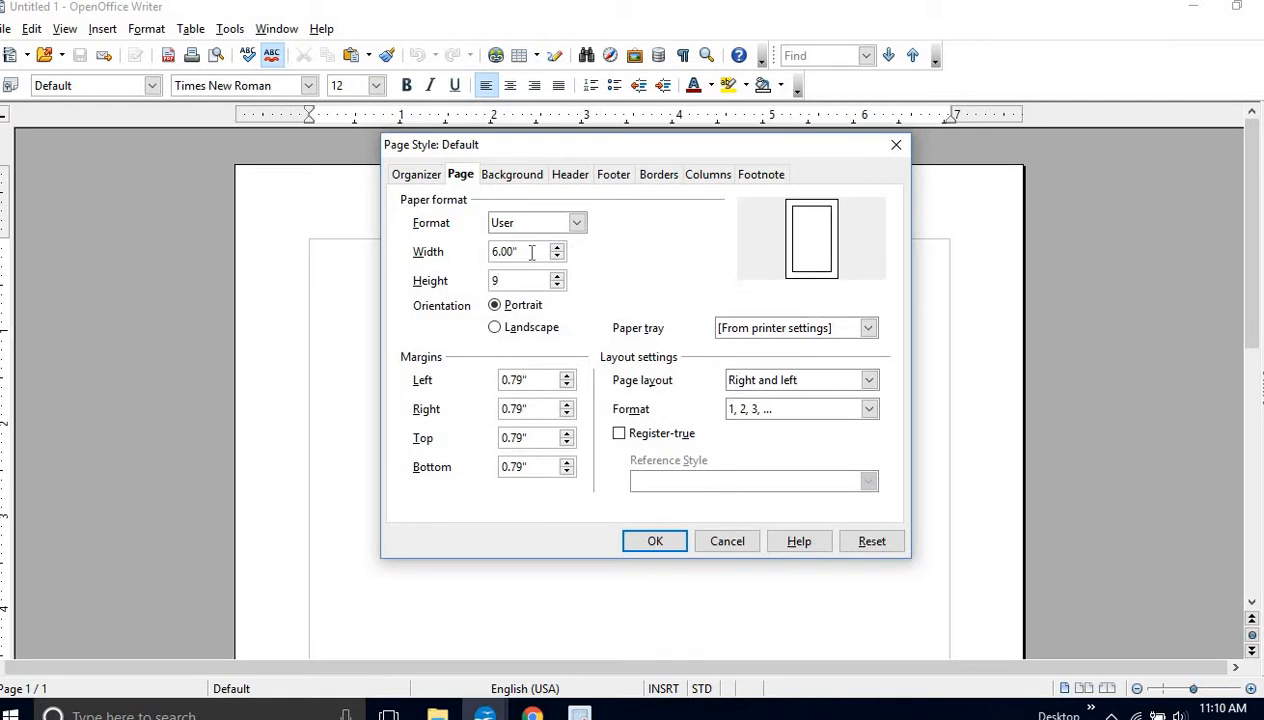
pyautogui.write('9.00"')
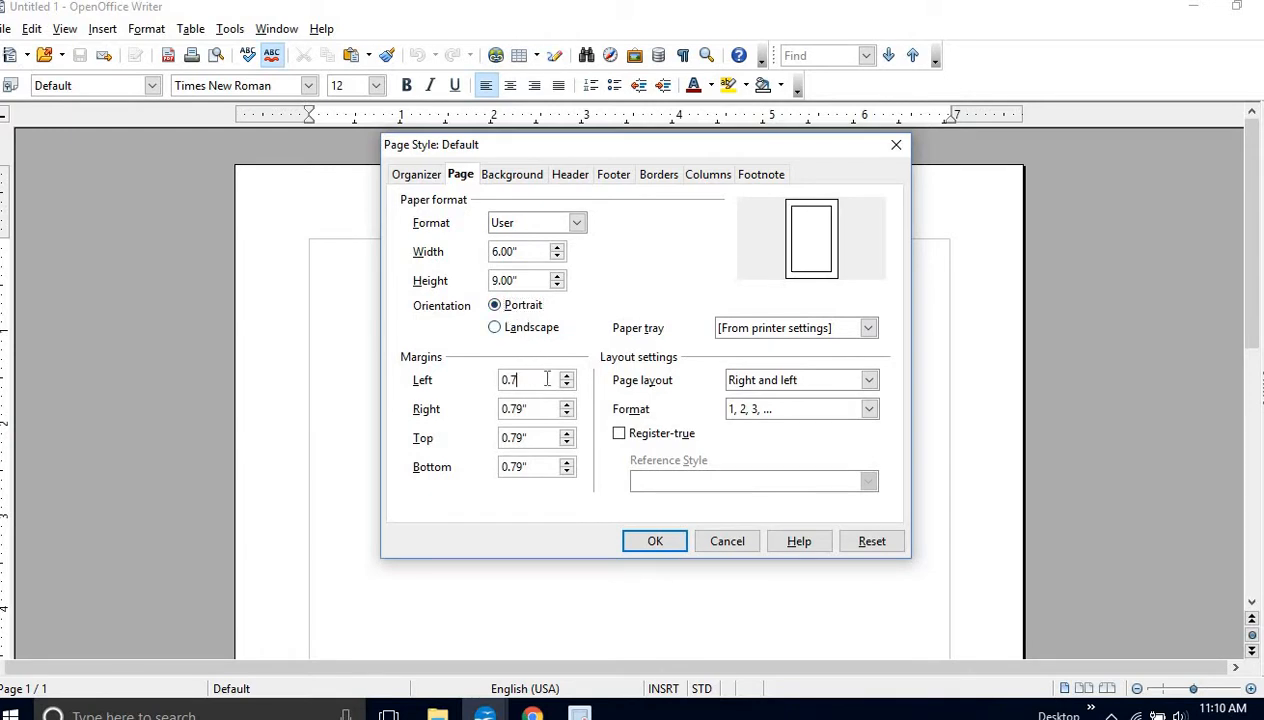
# Set margins inner 0.91, outer 0.57, top and bottom 0.30, with Mirrored page layout.
pyautogui.press('Backspace')
pyautogui.write('91"')
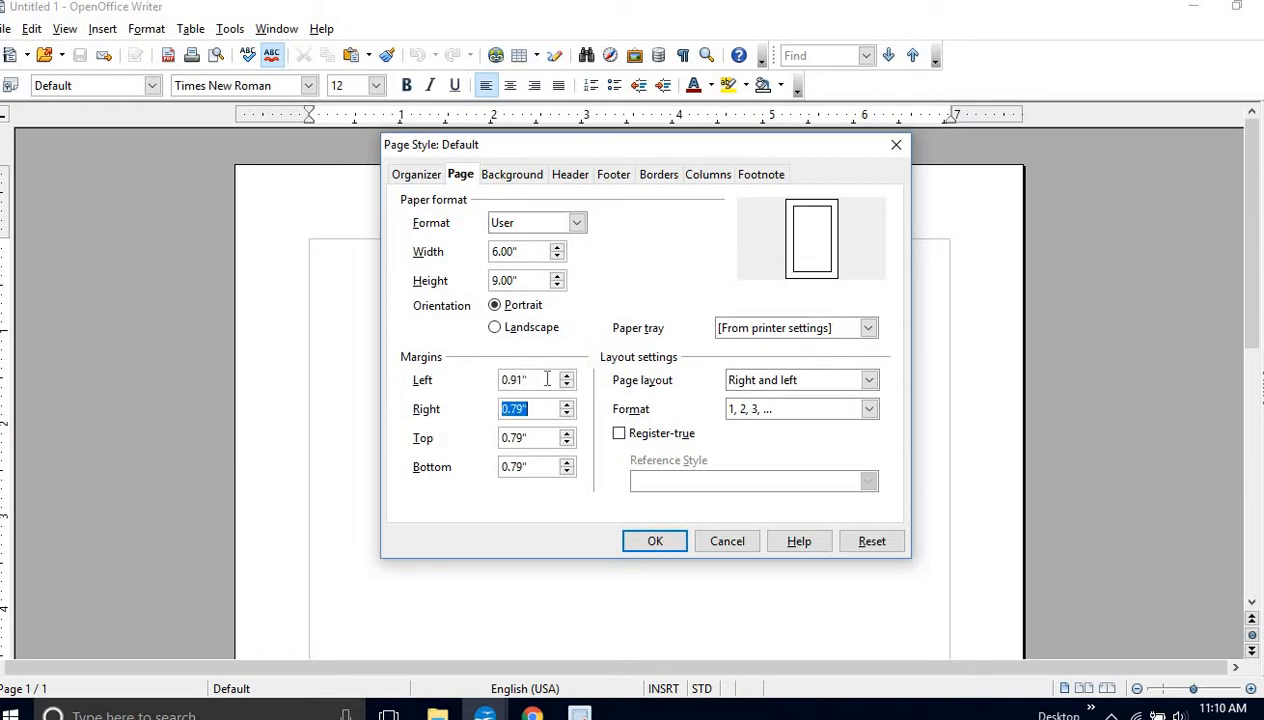
pyautogui.write('.57')
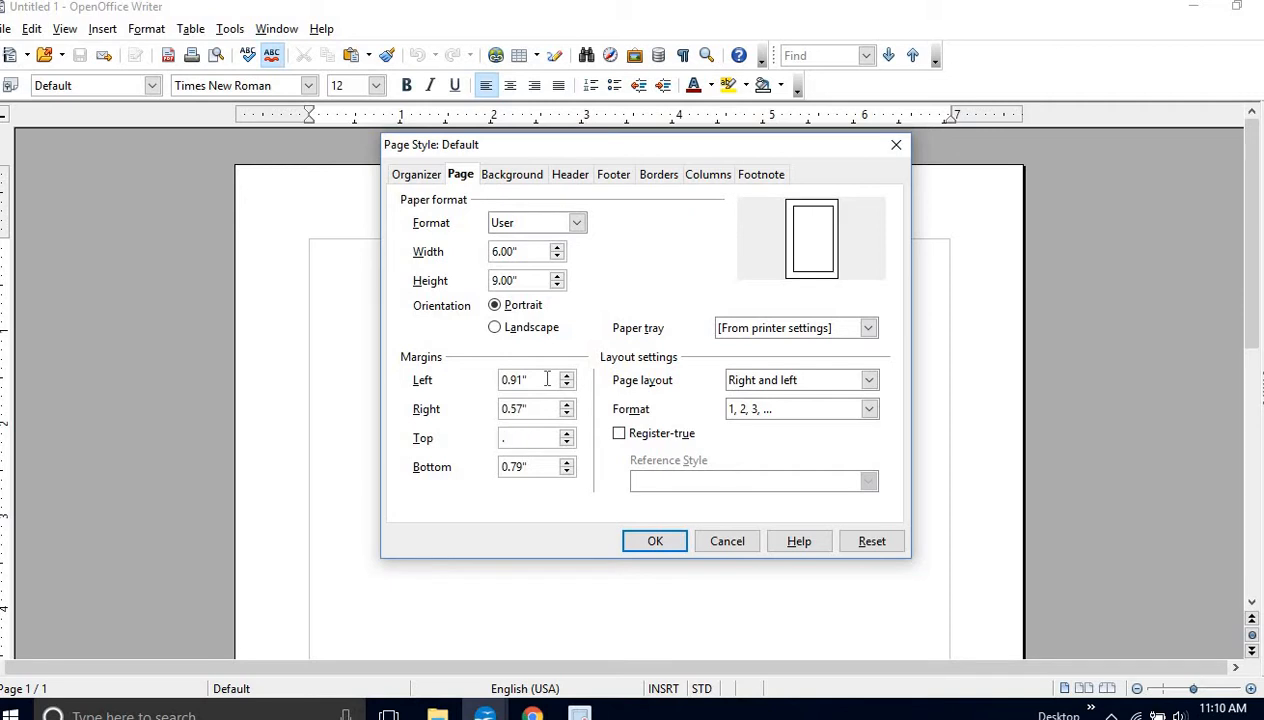
pyautogui.write('0.30"')
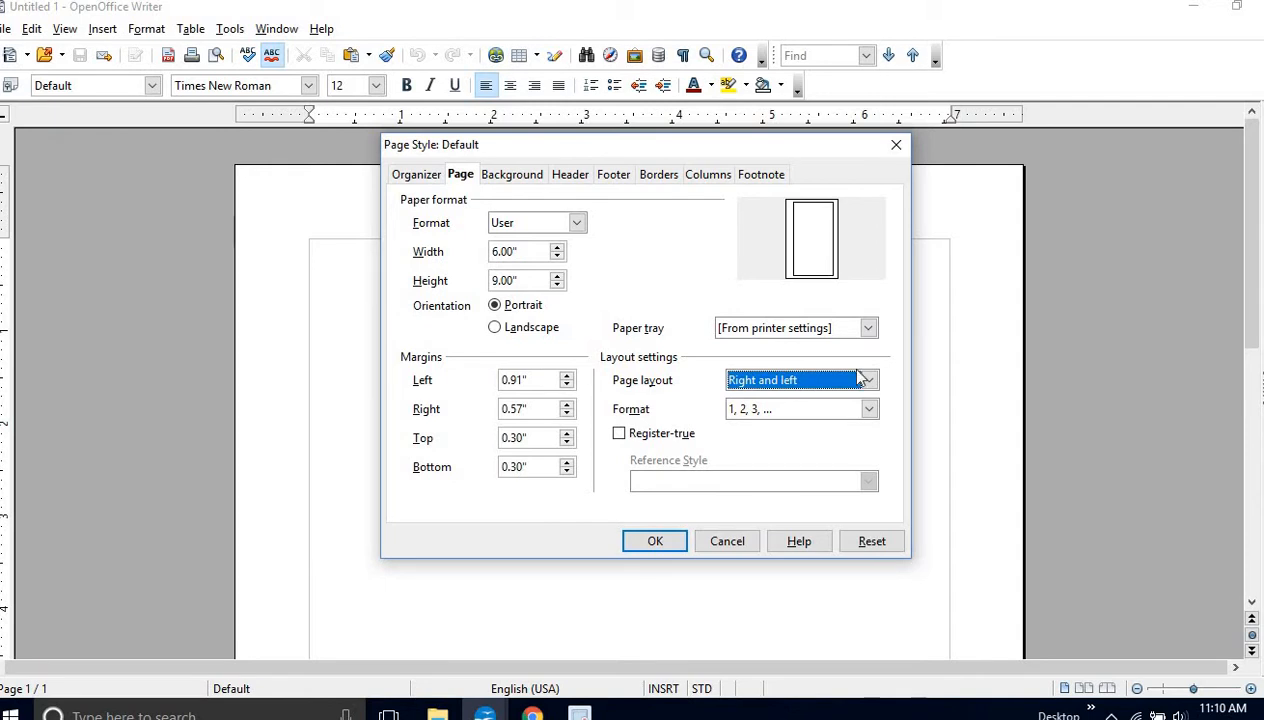
pyautogui.click(868, 380)
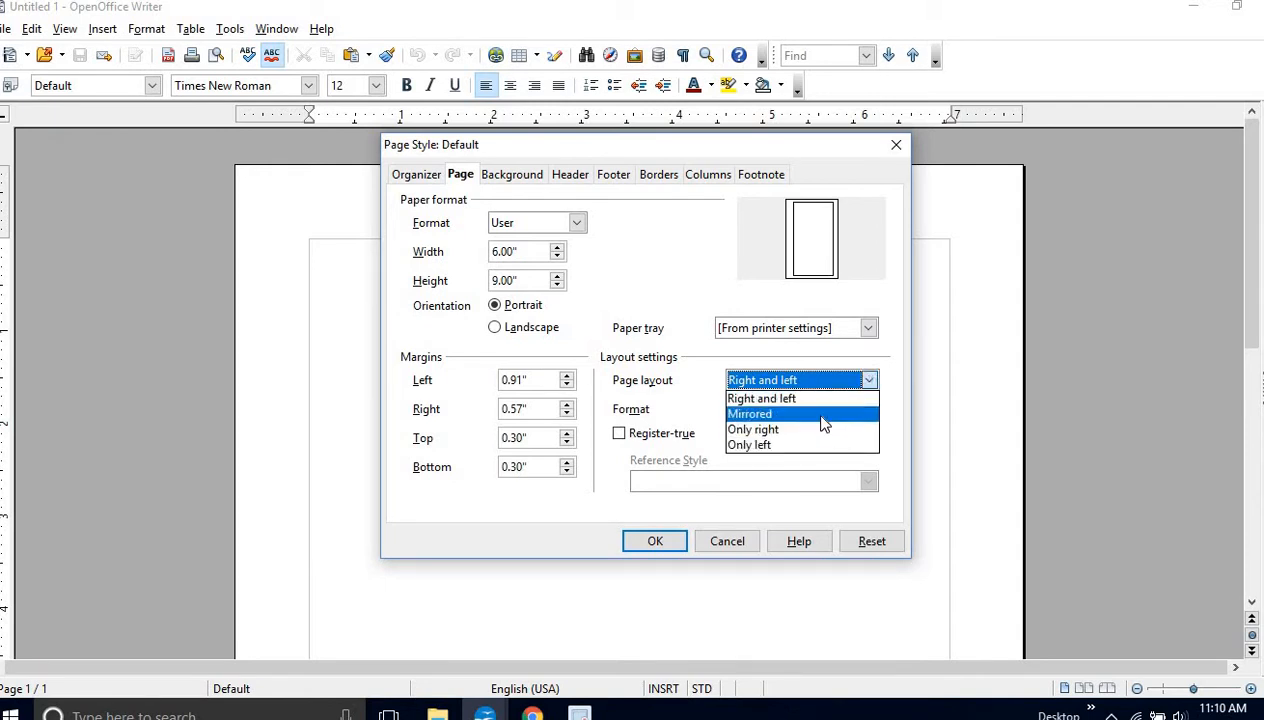
pyautogui.click(750, 412)
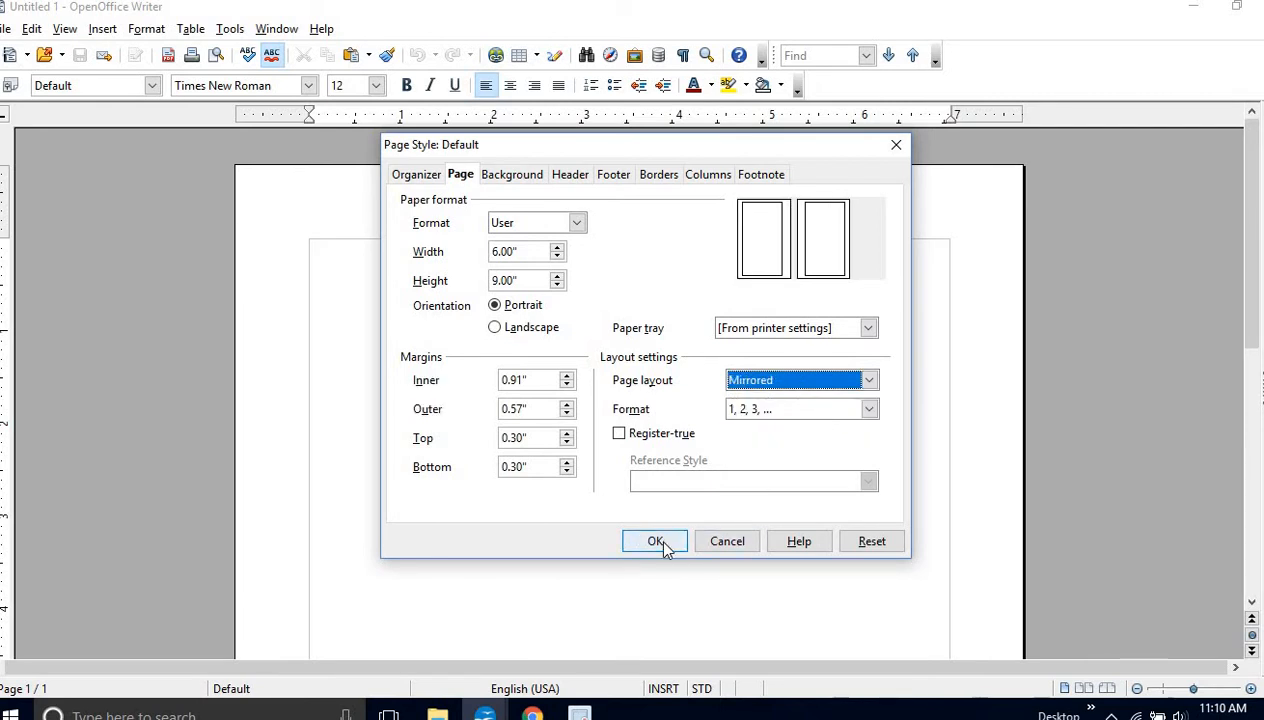
# Apply the page settings and view the resized blank 6 x 9 page.
pyautogui.click(656, 540)
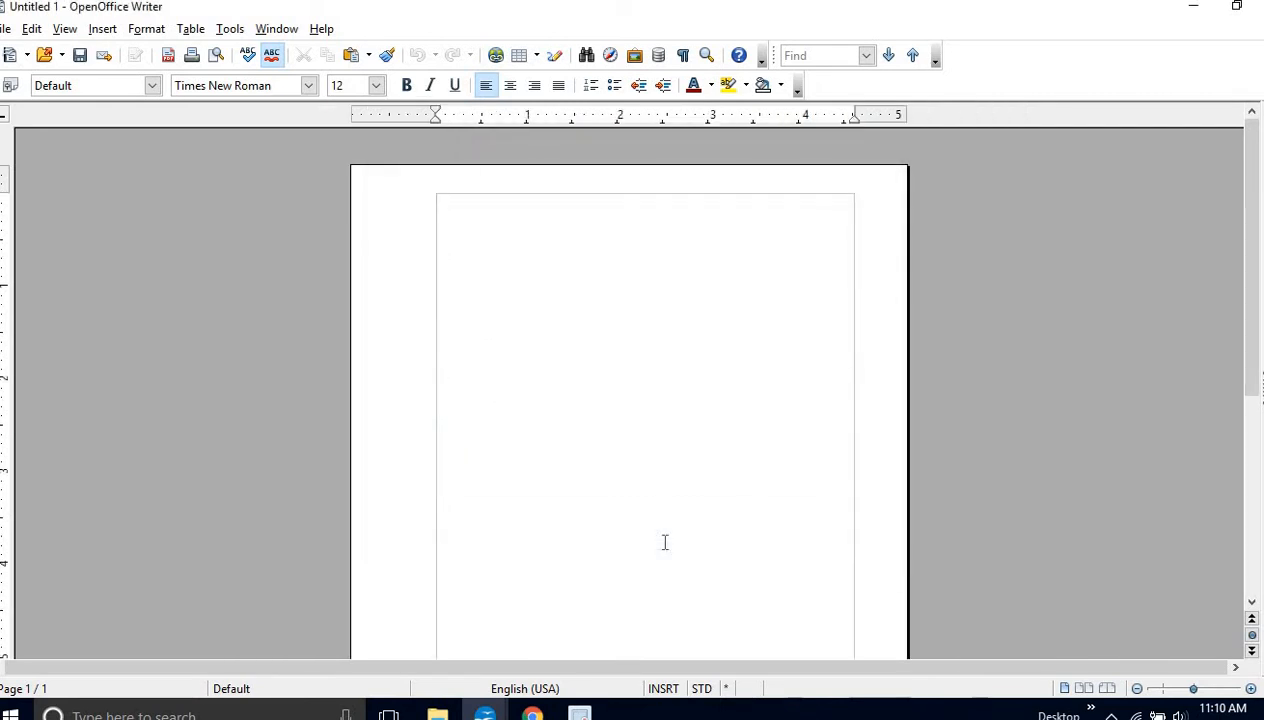
pyautogui.moveTo(1252, 348)
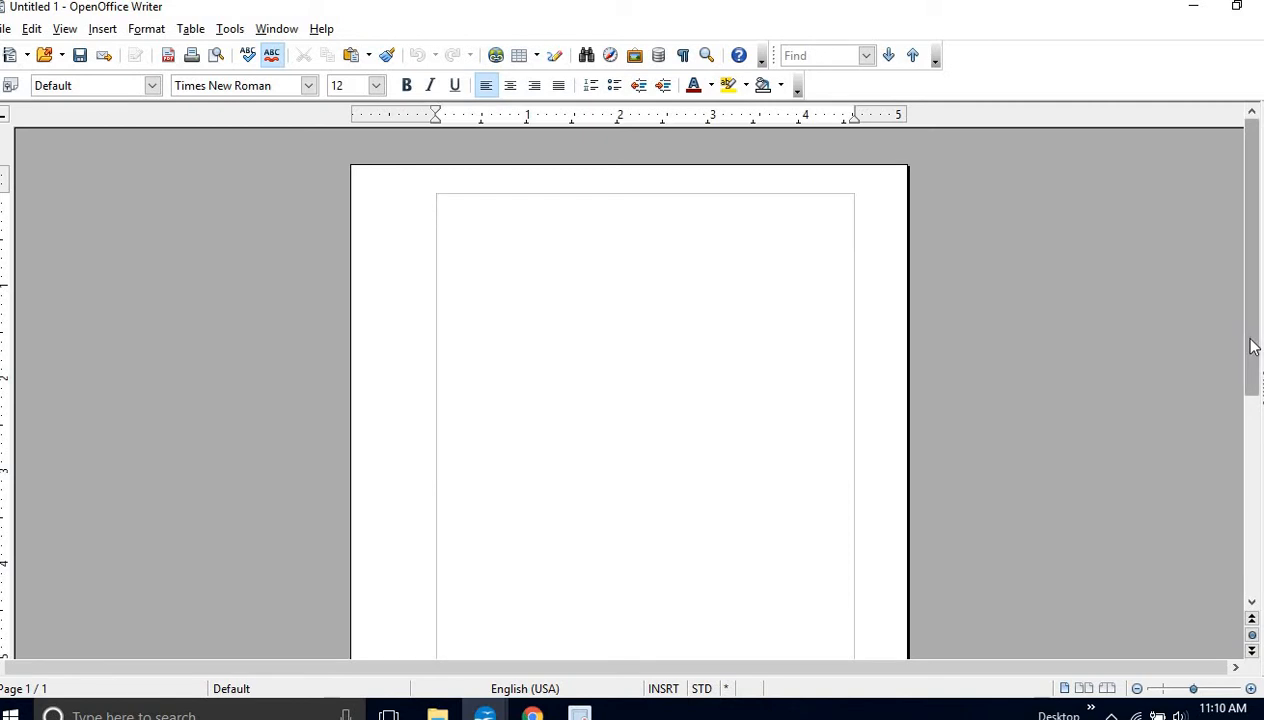
pyautogui.scroll(-3)
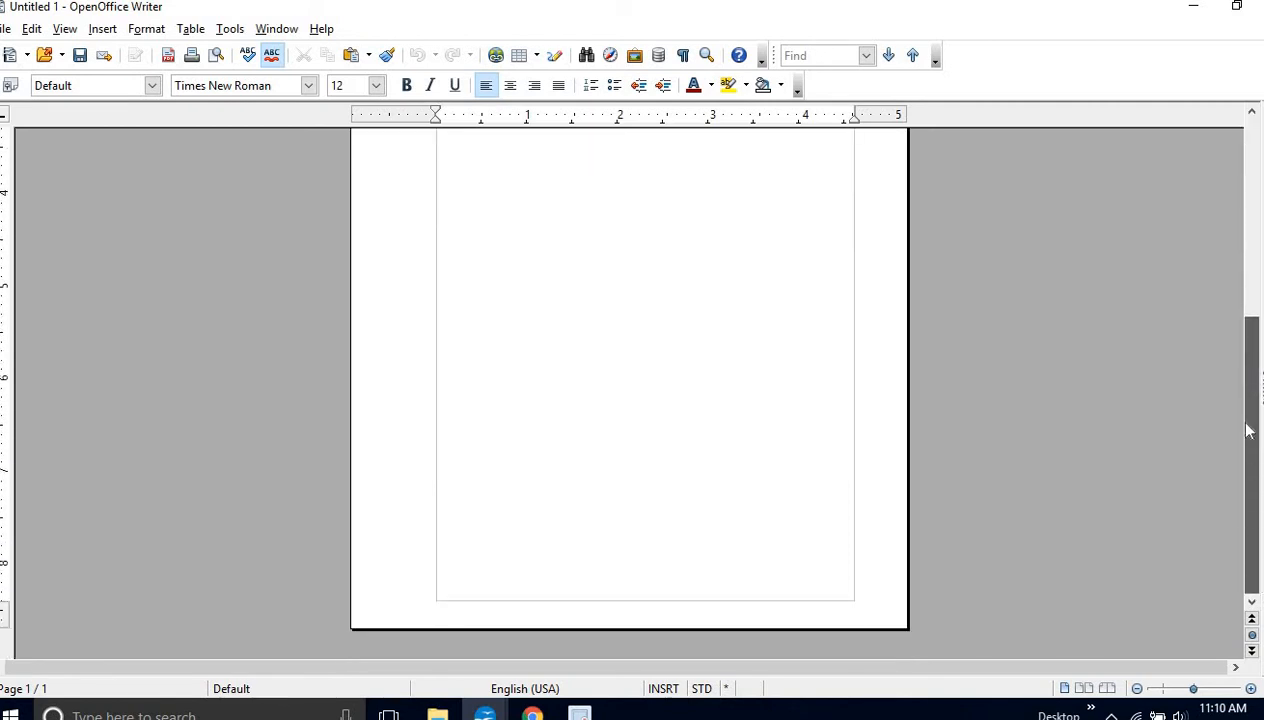
pyautogui.scroll(3)
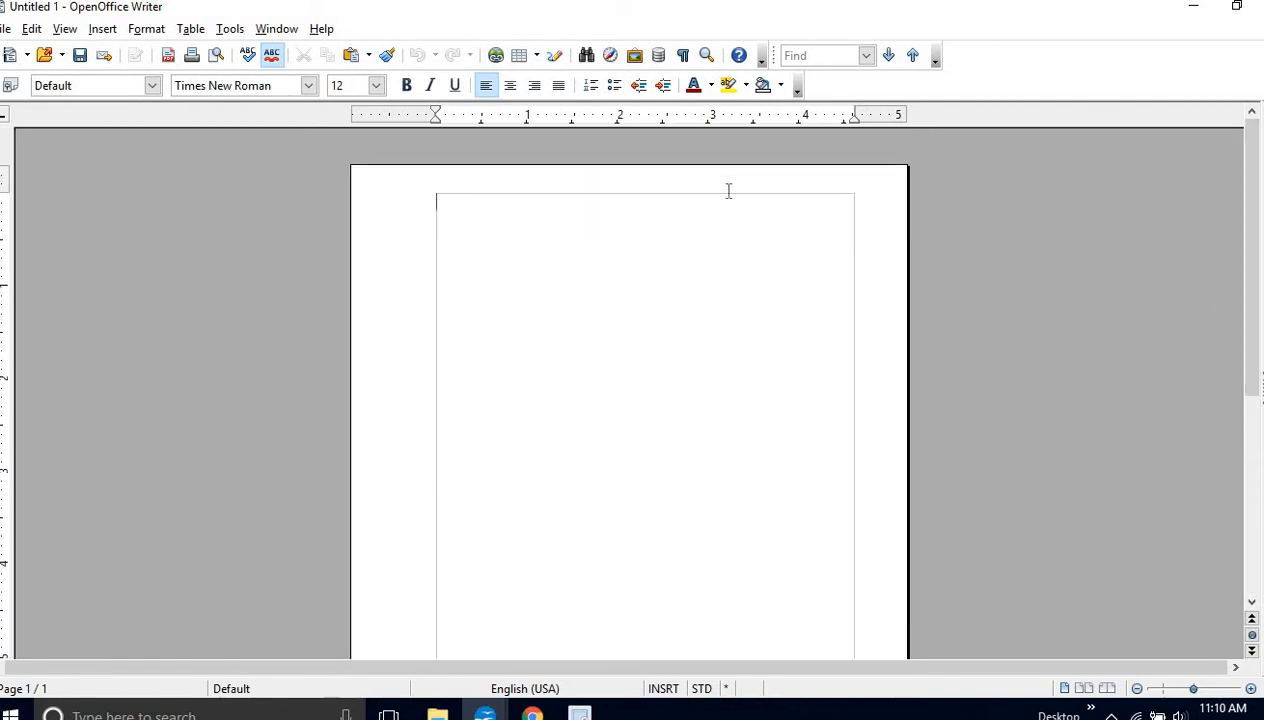